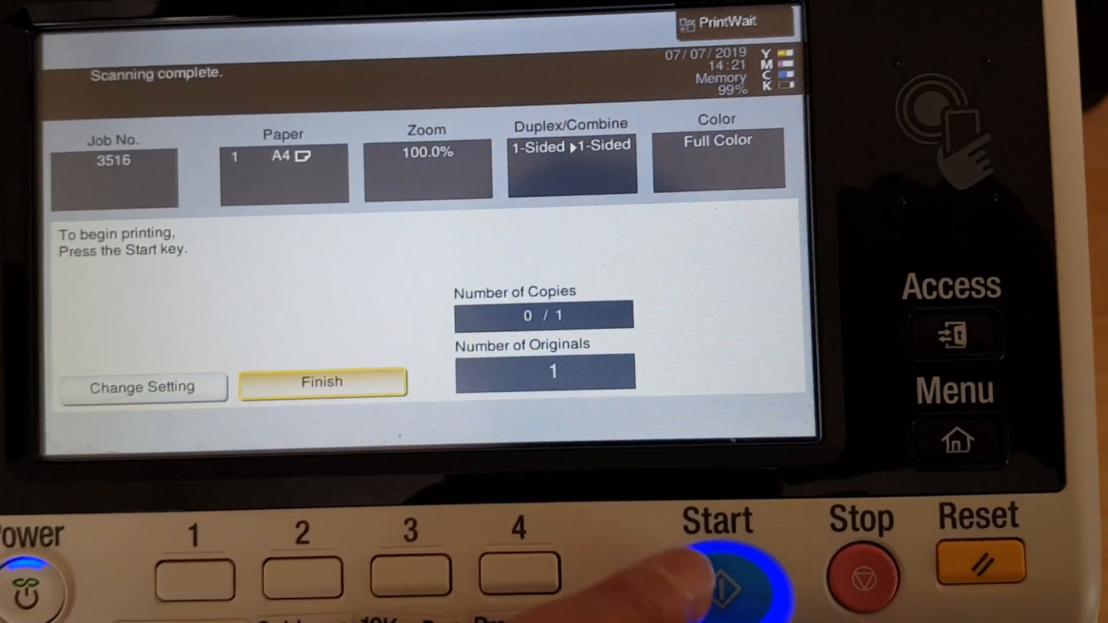
# Step: Start the job to print one full-color A4 single-sided copy of the scanned original
pyautogui.click(719, 565)
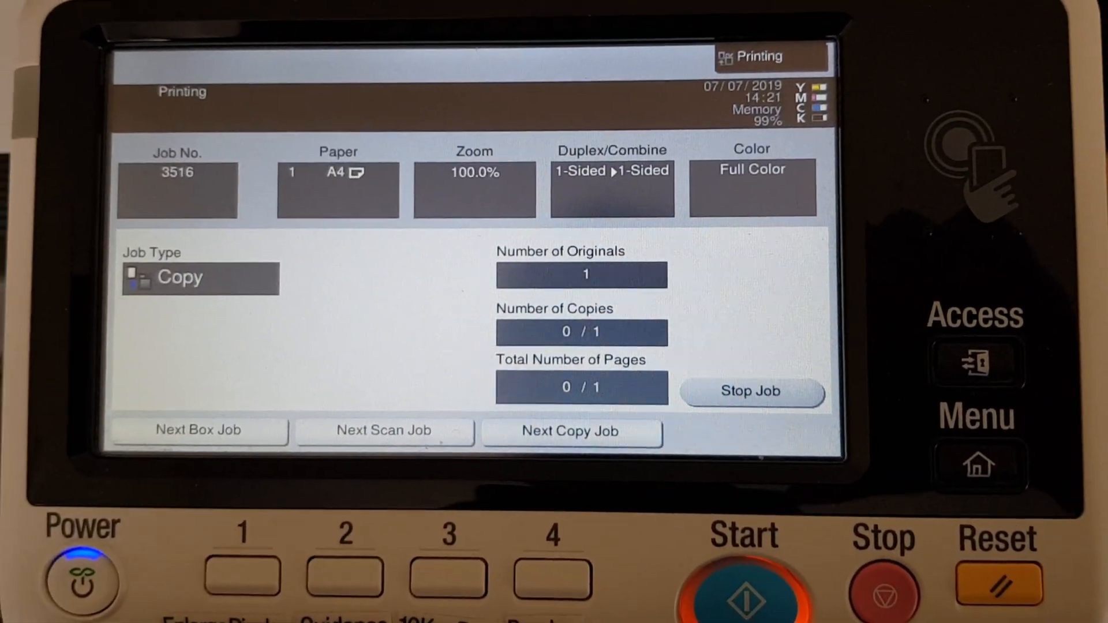